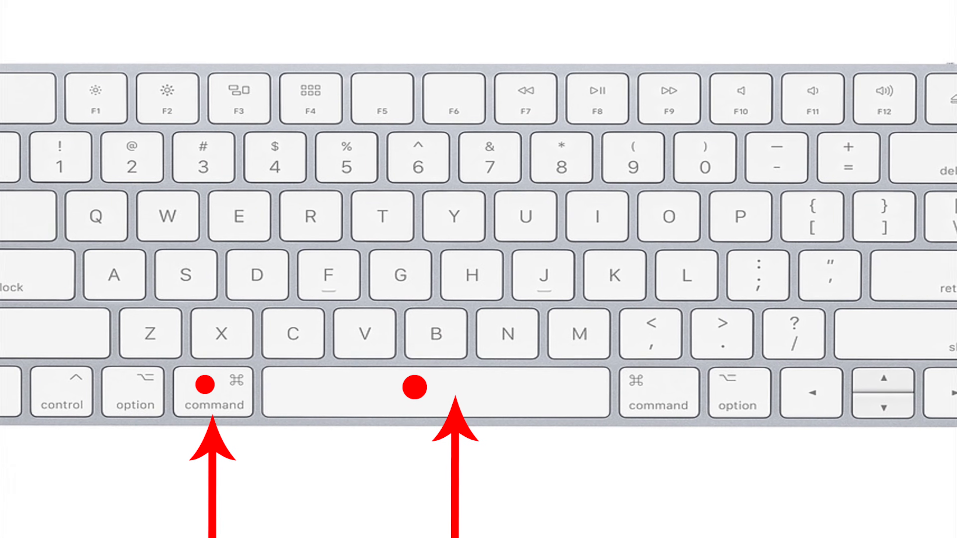
# Step: Bring up the Spotlight search field with the Command+Space shortcut
pyautogui.press('cmd+space')
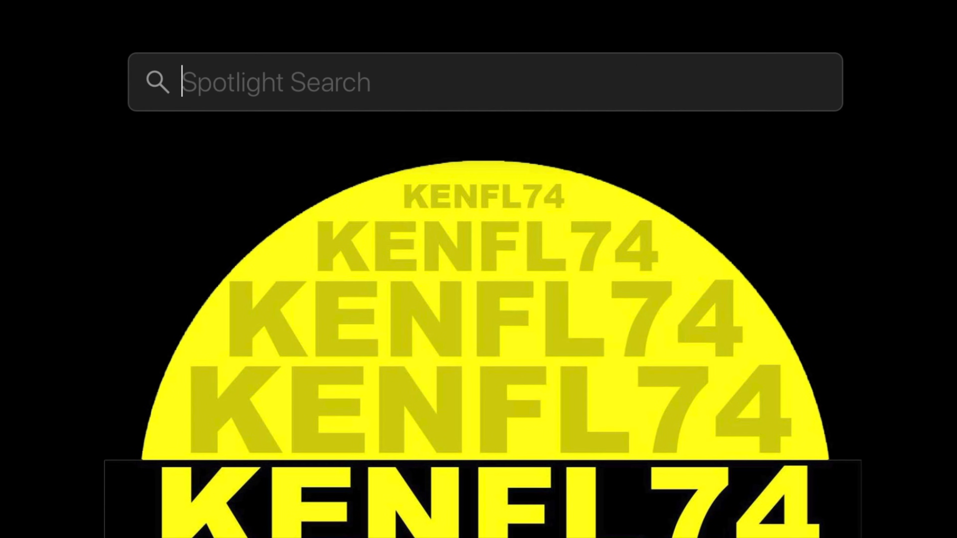
# Step: Launch Bluetooth File Exchange from Spotlight by searching 'bluetooth File Exchange'
pyautogui.write('bluetooth File Exchange')
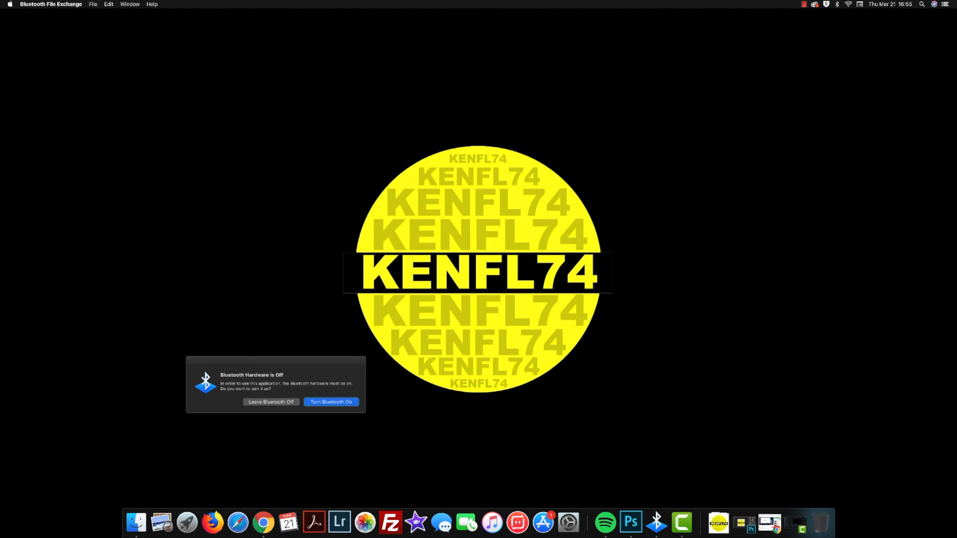
# Step: Turn Bluetooth on, cancel the file-sending window, and verify the on status in the menu bar Bluetooth menu
pyautogui.click(331, 401)
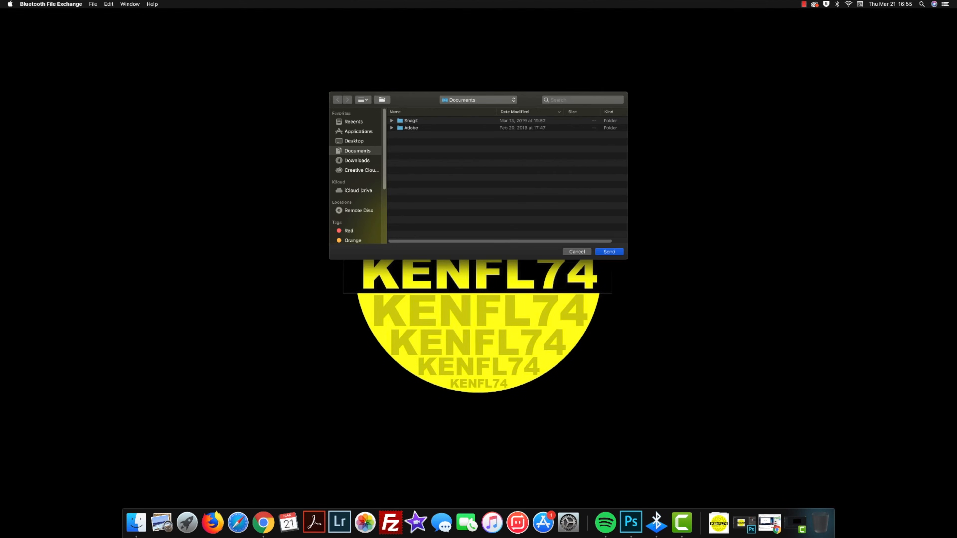
pyautogui.moveTo(768, 108)
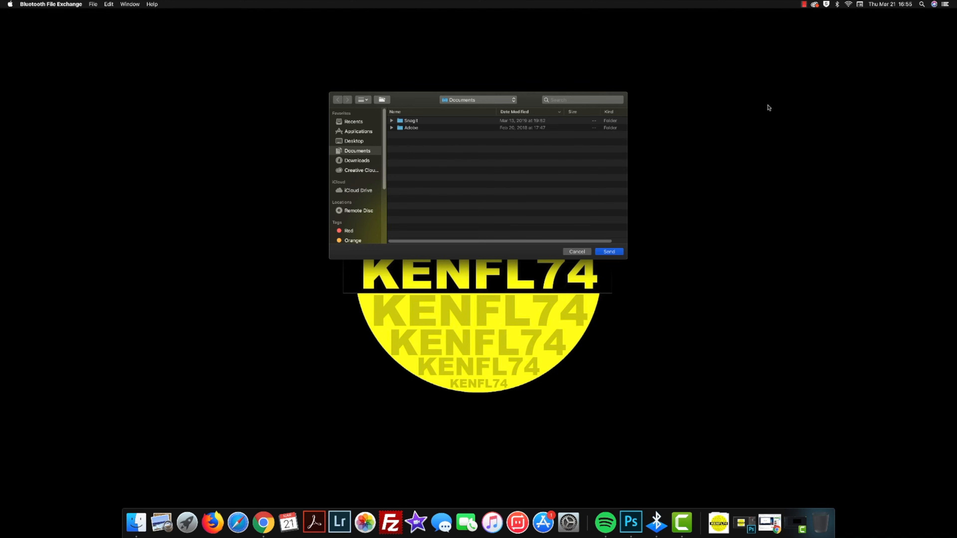
pyautogui.moveTo(577, 244)
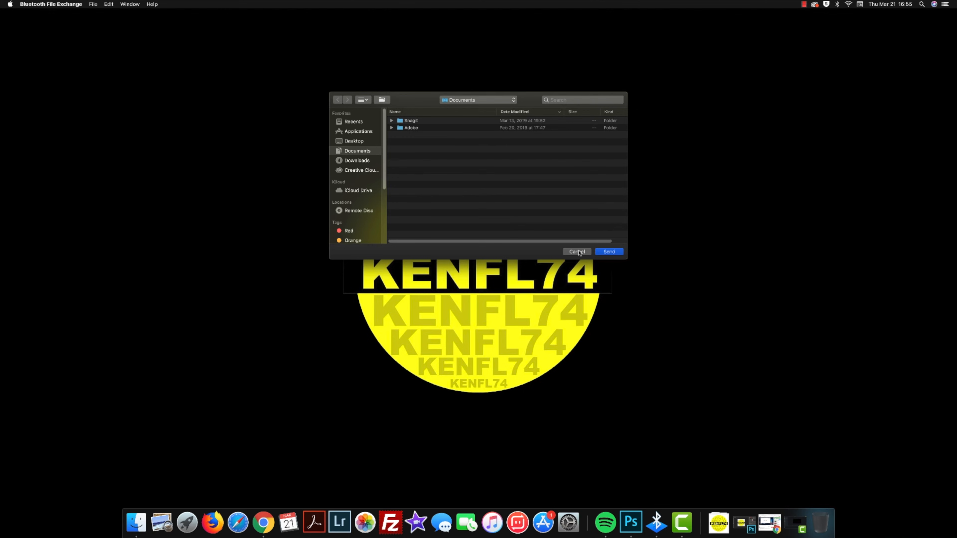
pyautogui.click(576, 251)
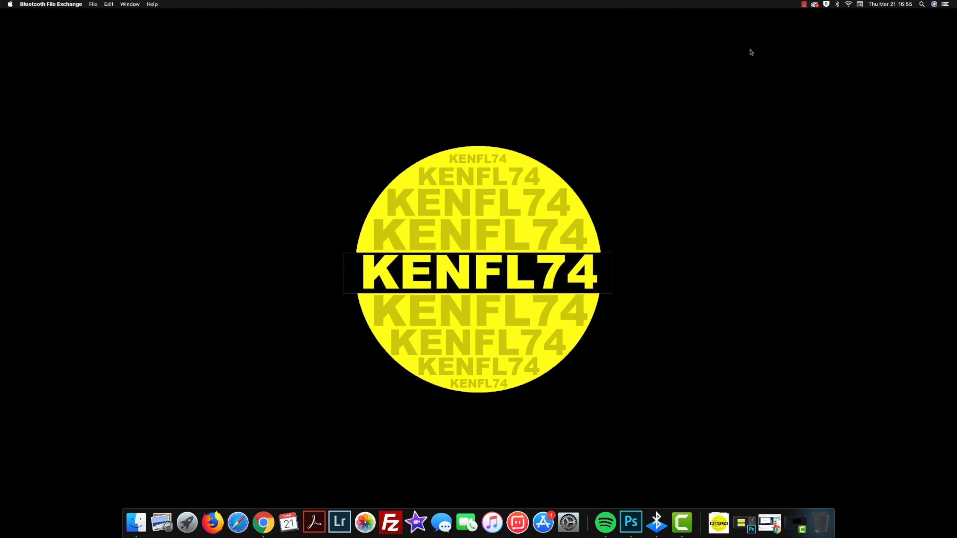
pyautogui.click(836, 5)
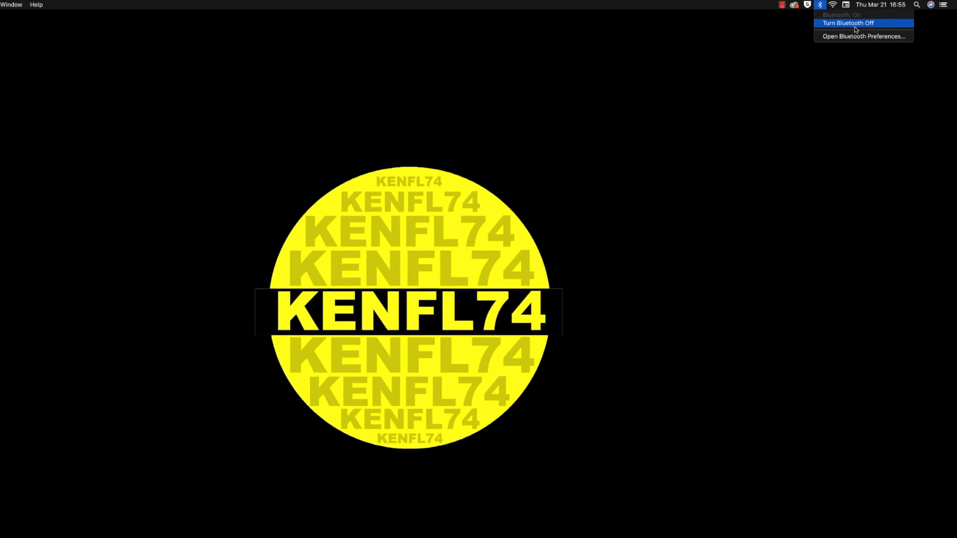